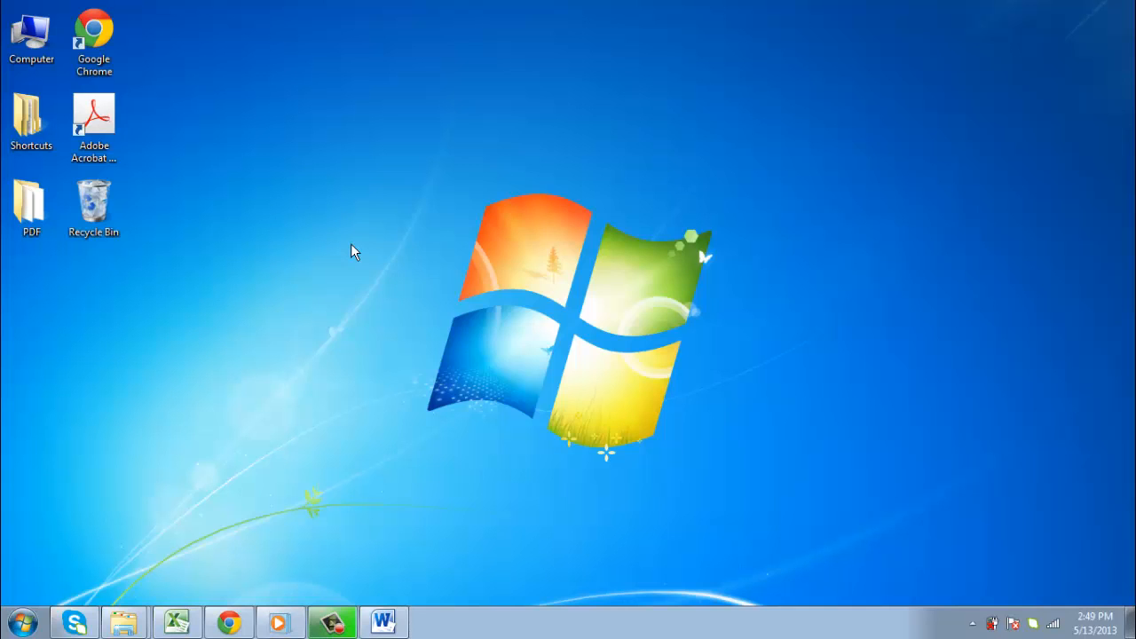
- Choose Personalize from the desktop's right-click menu
right_click(353, 251)
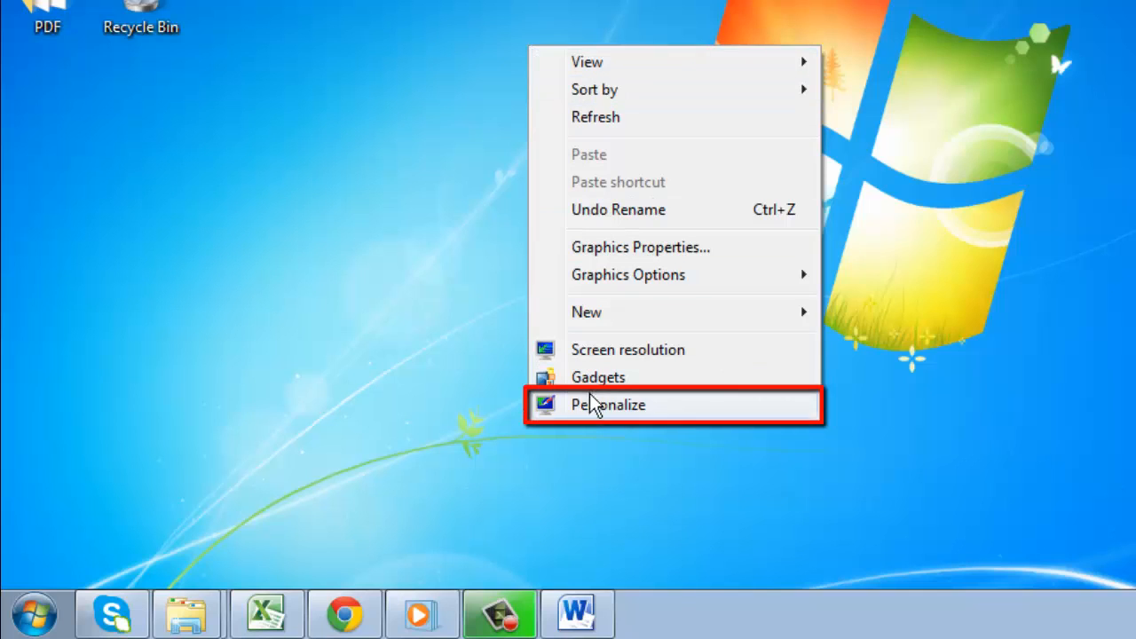
left_click(608, 403)
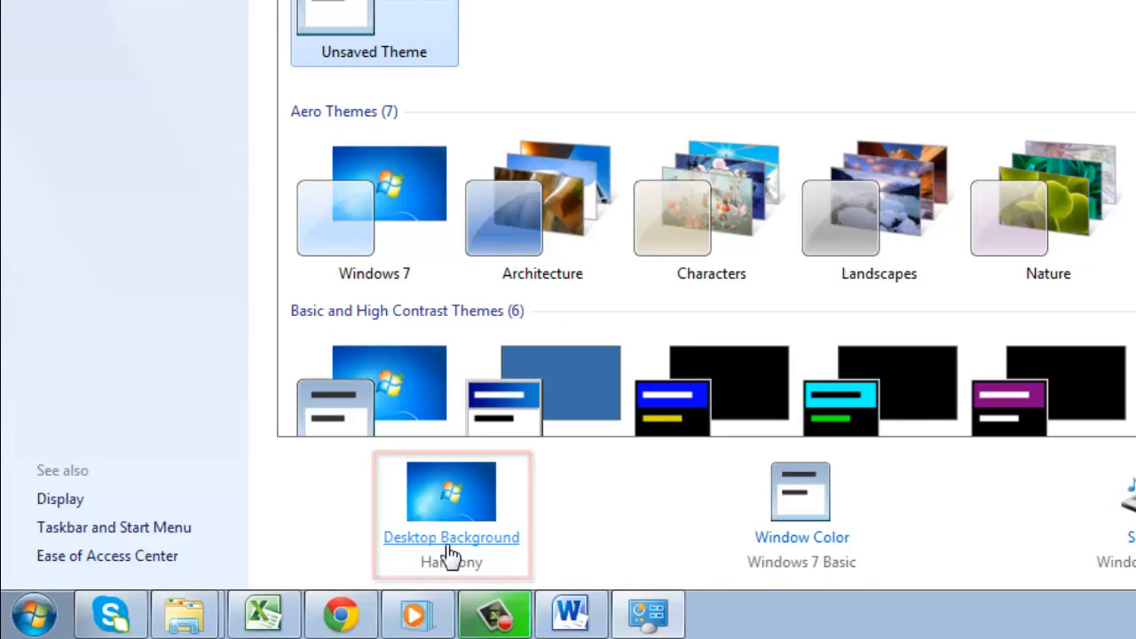
- Go to the Desktop Background page from Personalization
left_click(450, 537)
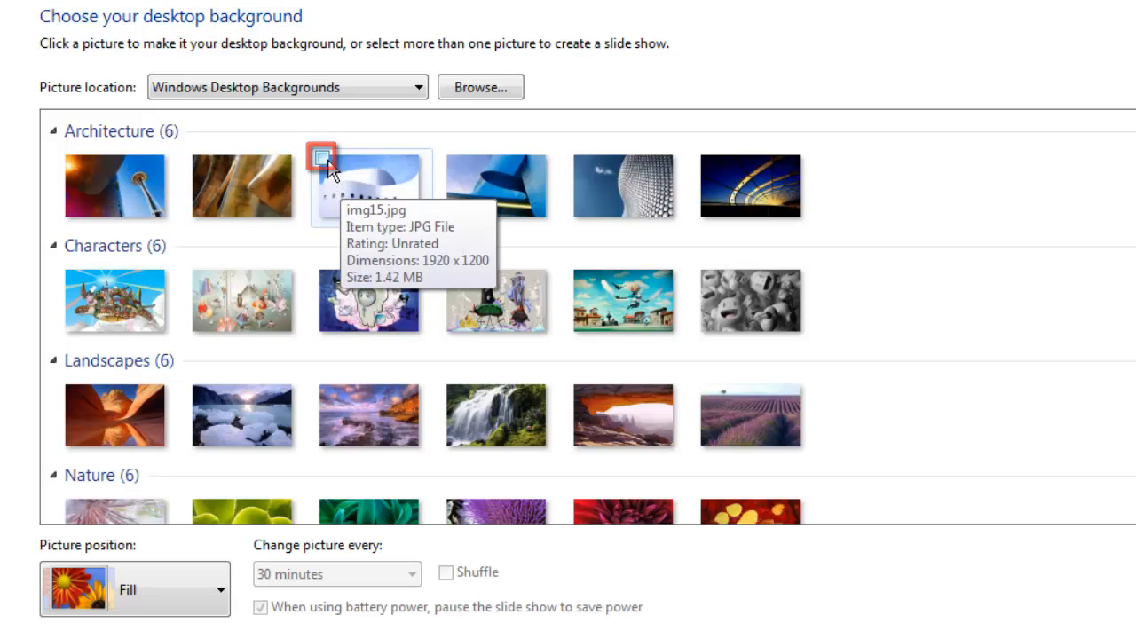
- Tick the white curved building and blue angular building Architecture wallpapers for the slideshow
left_click(321, 157)
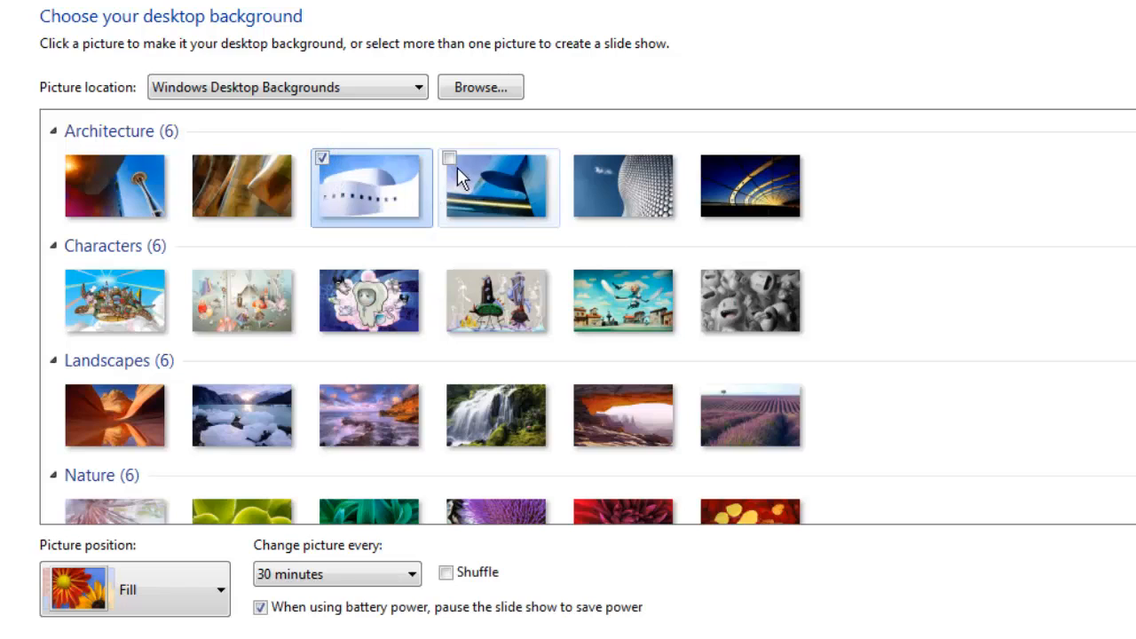
left_click(449, 158)
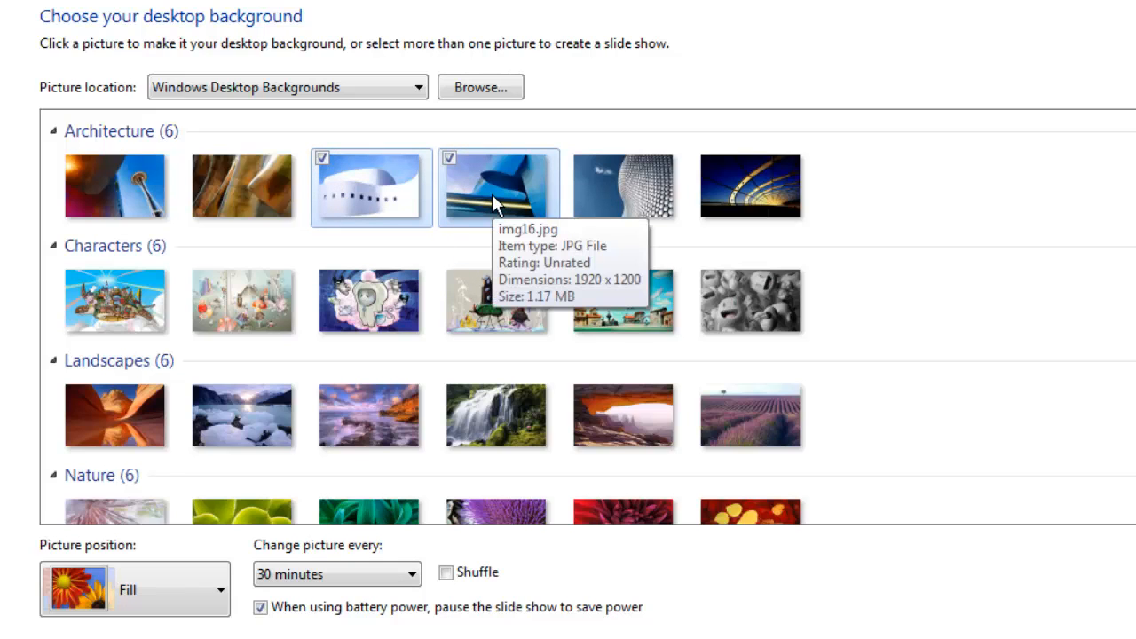
left_click(449, 158)
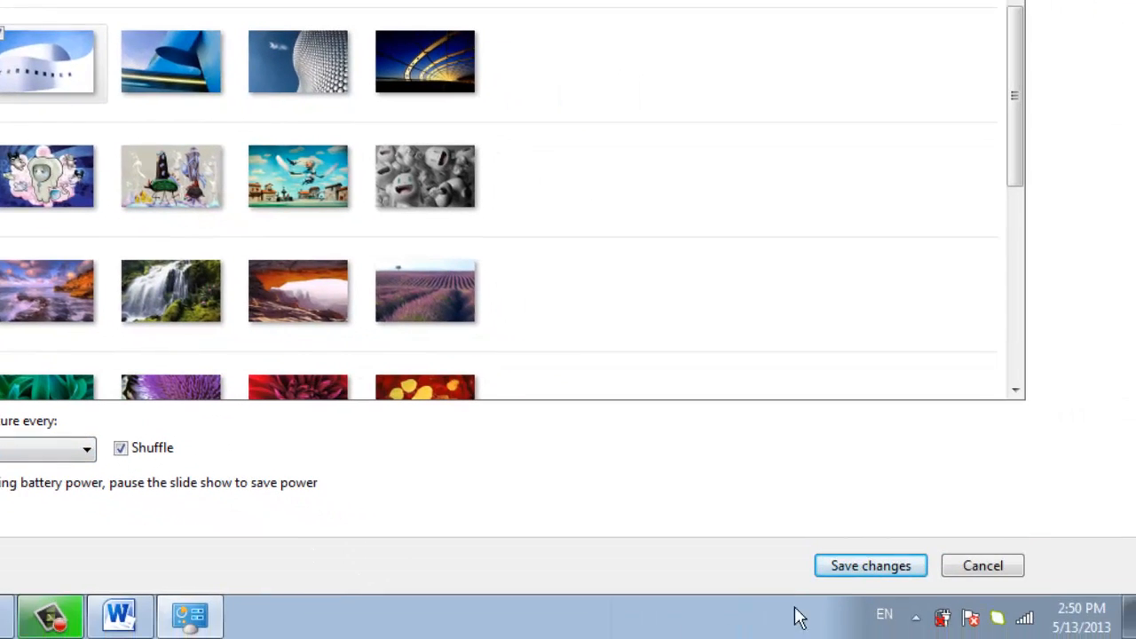
mouse_move(870, 565)
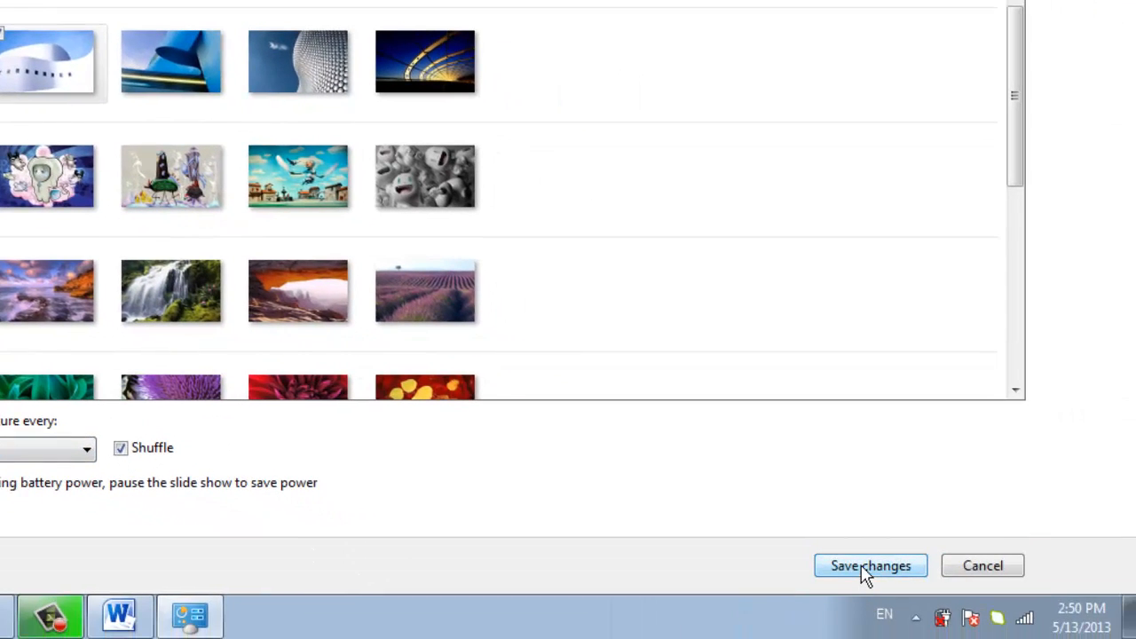
- Save the shuffled slideshow background settings
left_click(870, 566)
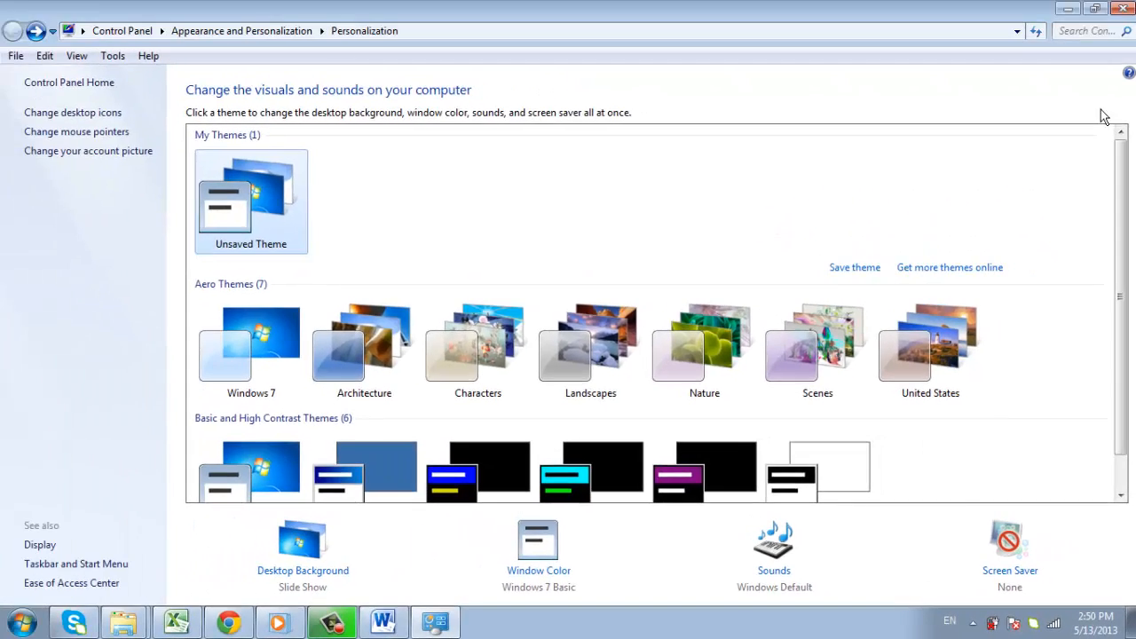